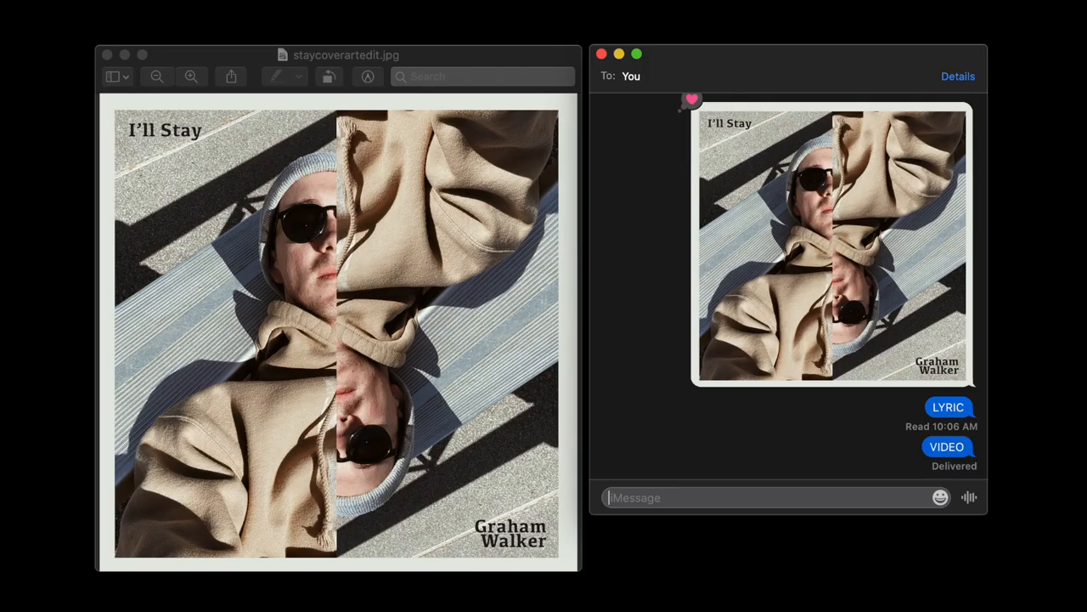
Begin typing the opening lyric 'You lov…' in the iMessage field.
{"action": "type", "text": "You lov"}
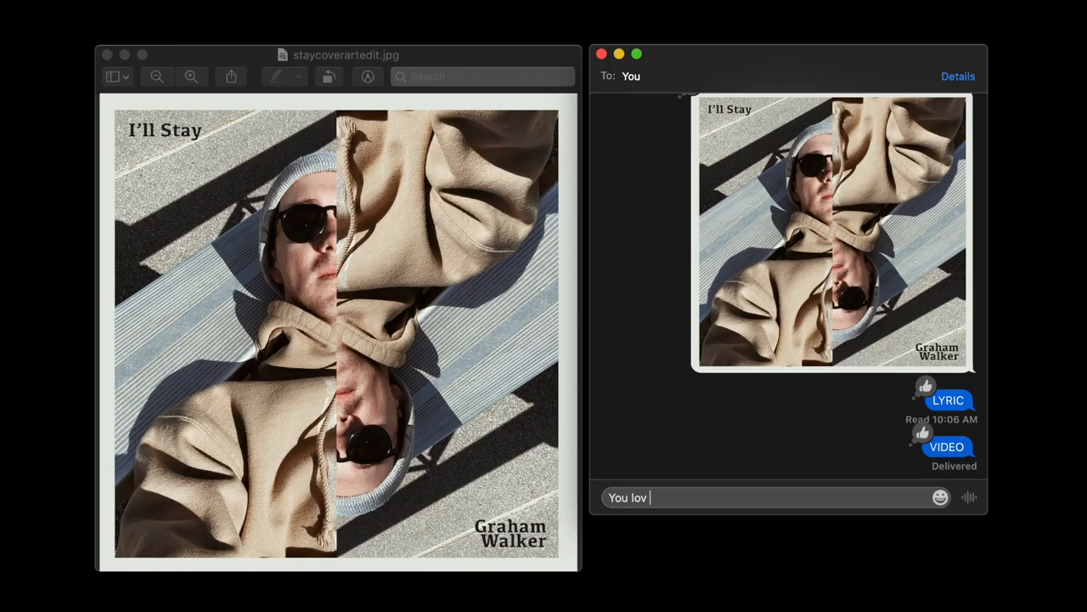
Send the lyric lines 'You love me' through 'When I'm hiding' as separate messages.
{"action": "key", "text": "Return"}
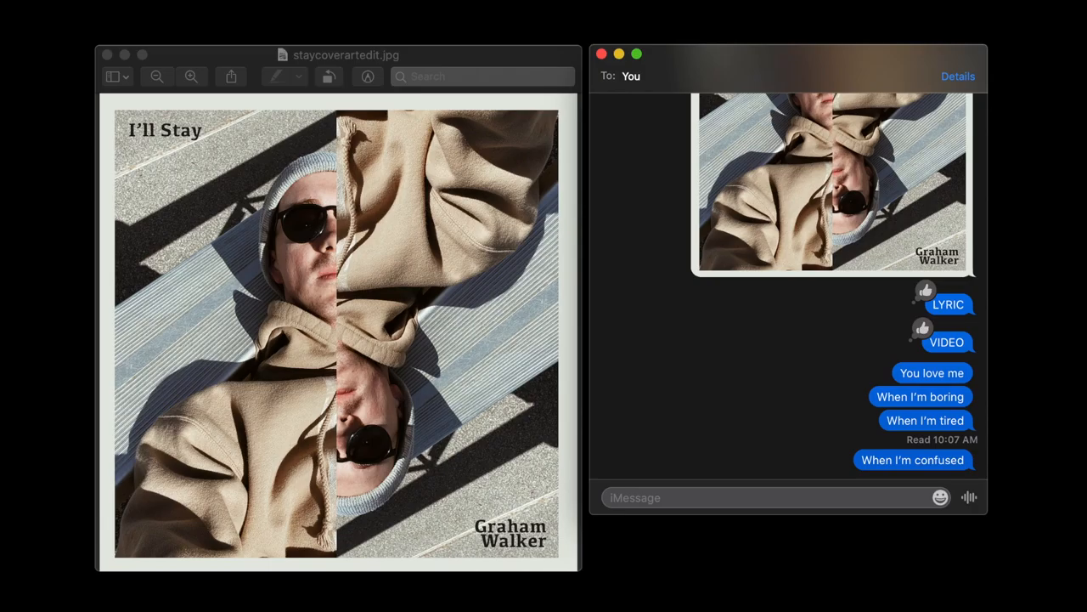
{"action": "type", "text": "the"}
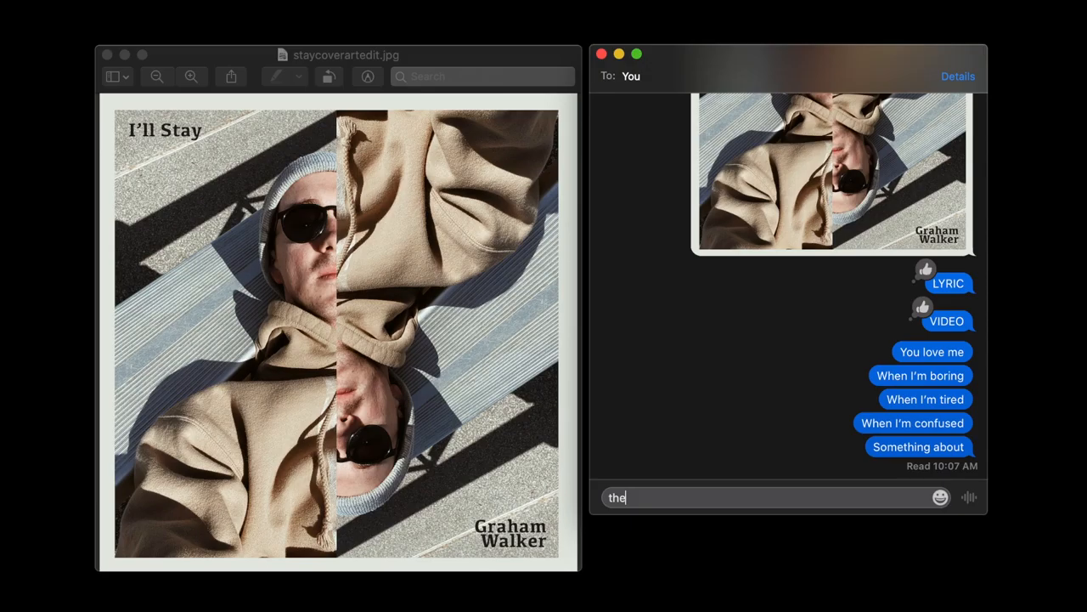
{"action": "key", "text": "enter"}
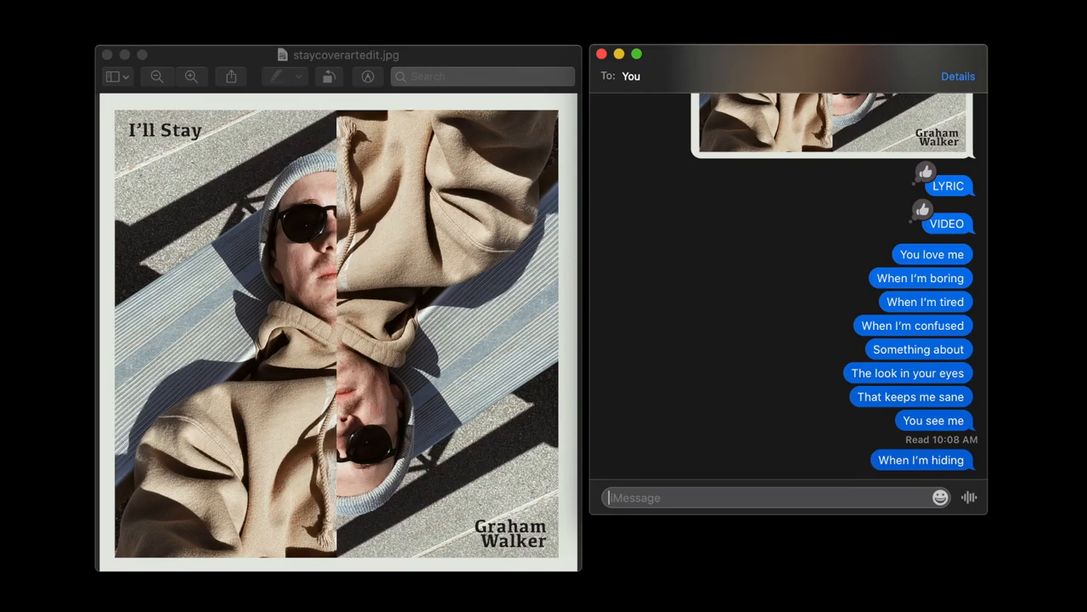
Send the lyric lines 'When I'm lost' through 'And I don't know'.
{"action": "type", "text": "w"}
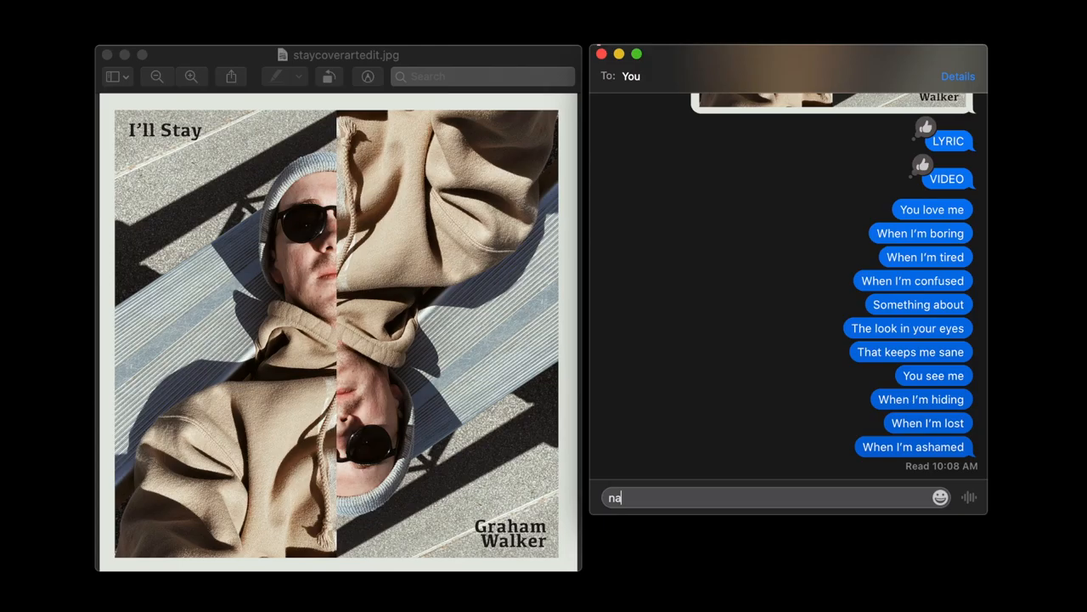
{"action": "type", "text": "In y"}
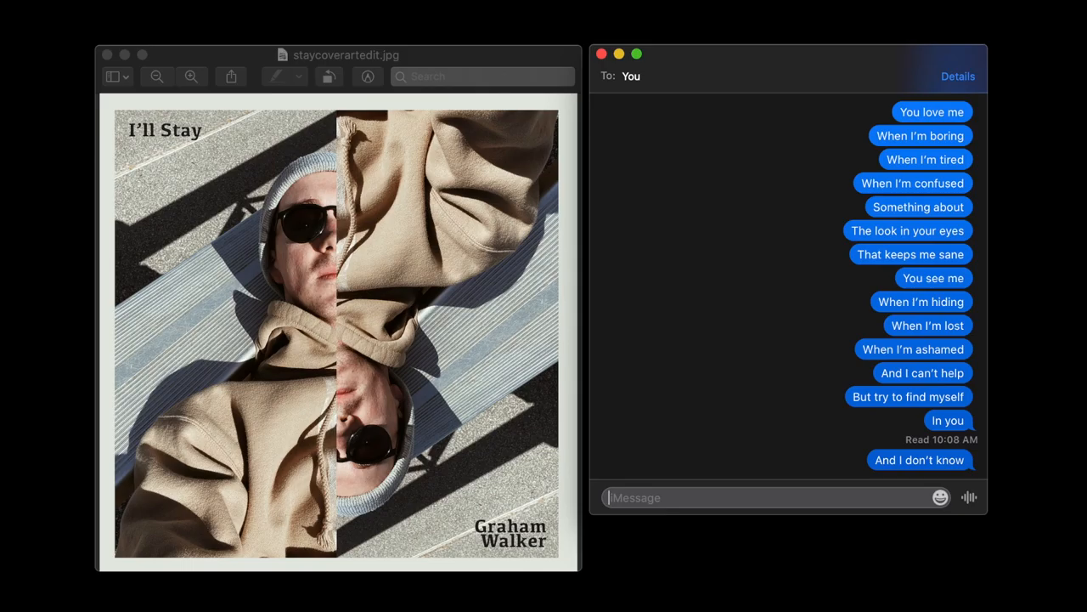
{"action": "scroll", "scroll_direction": "down", "scroll_amount": 3}
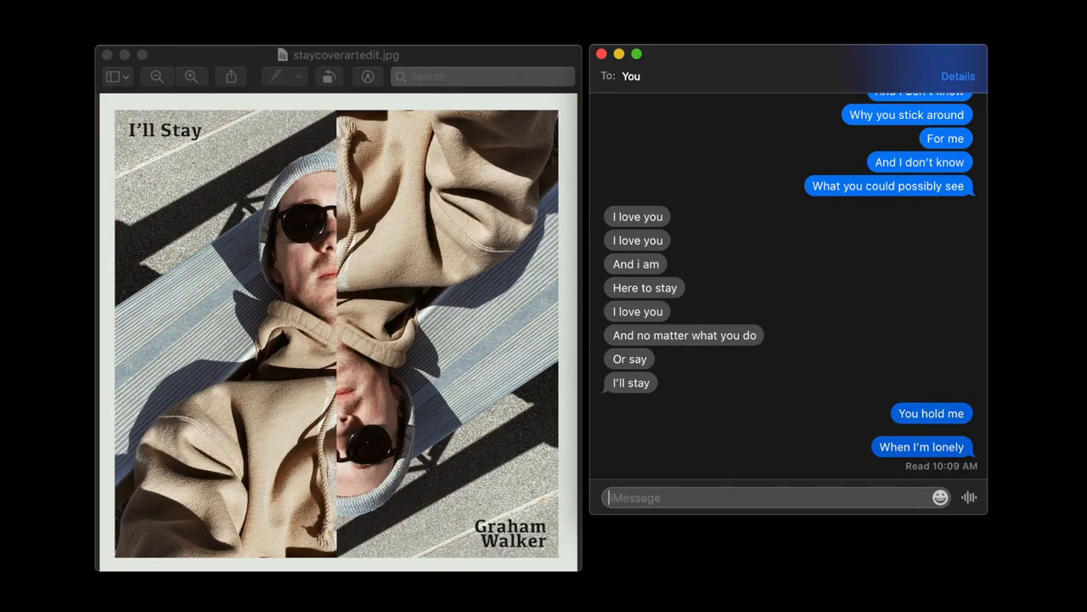
Send verse lines through 'You catch me', including 'When I've lost hope', and start 'When I'm f…'.
{"action": "type", "text": "When I've lost hop"}
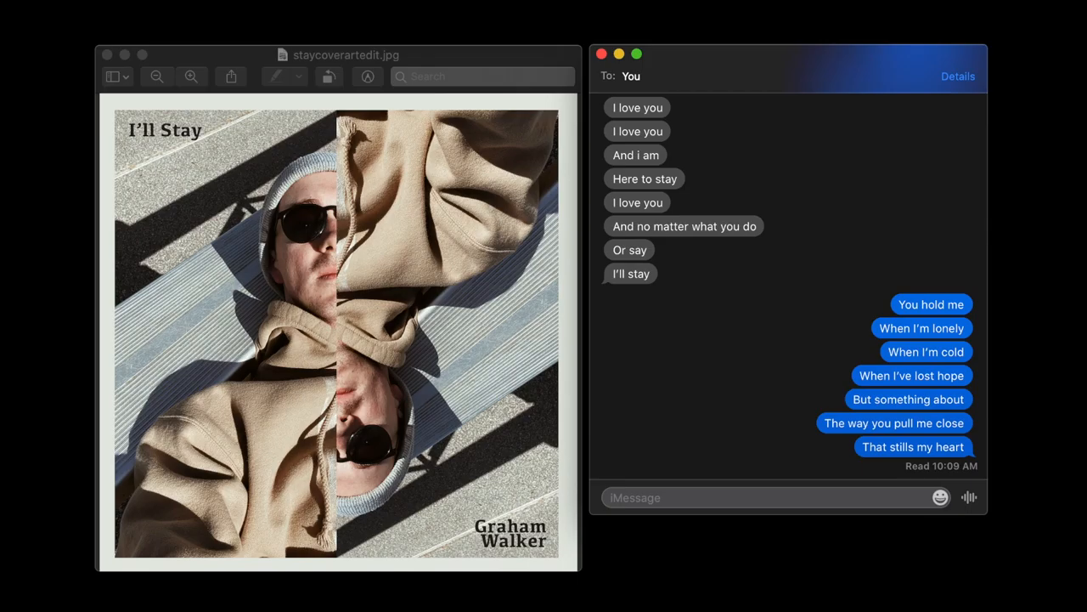
{"action": "type", "text": "When I'm f"}
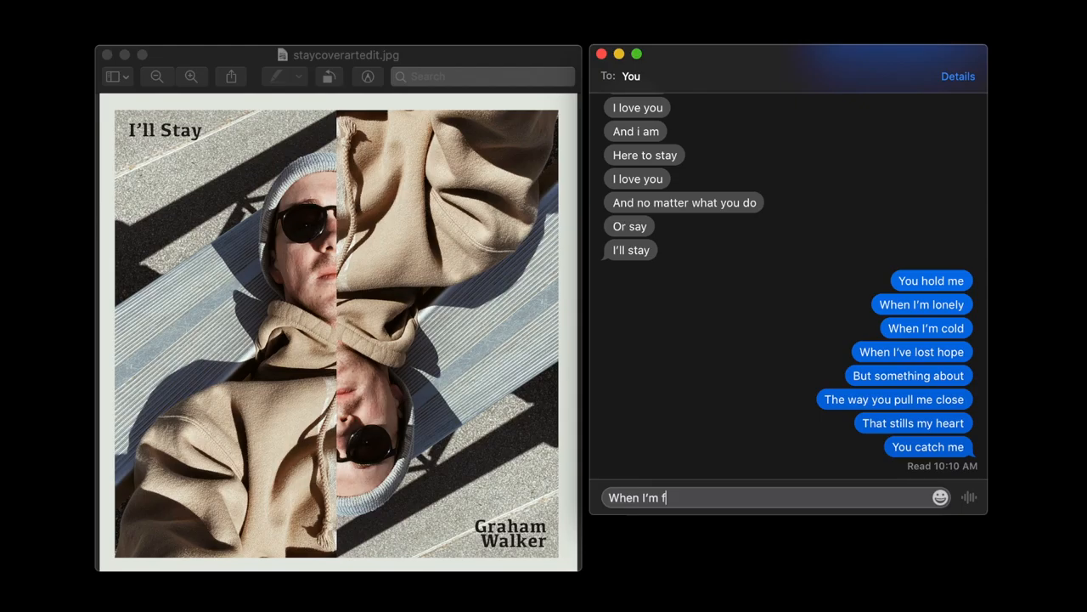